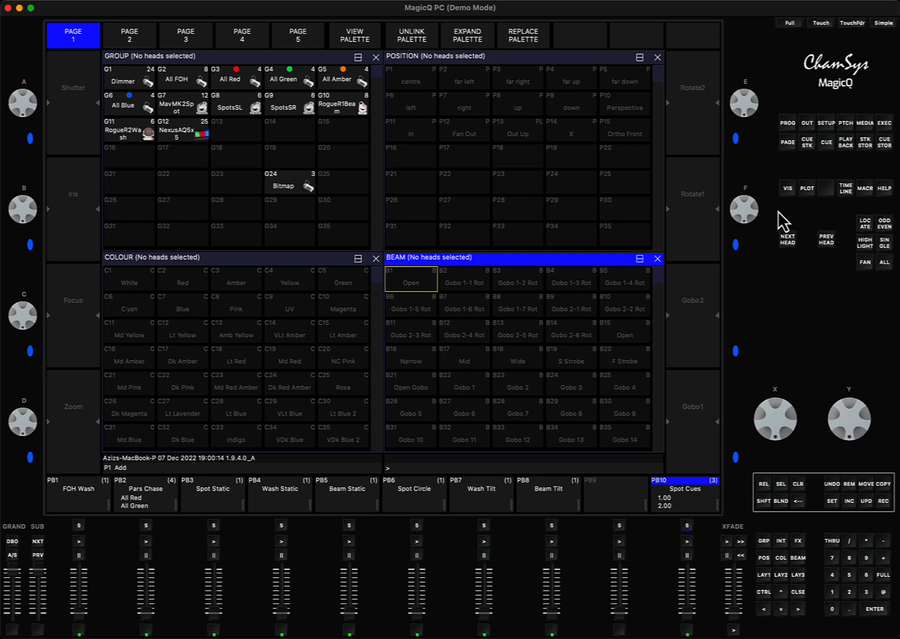
{"action": "mouse_move", "coordinate": [778, 437]}
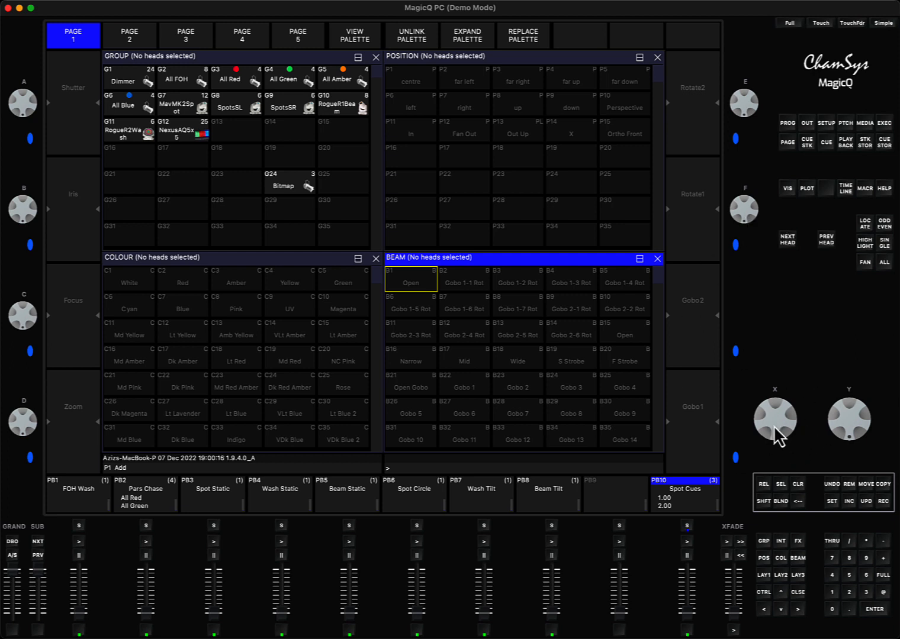
{"action": "mouse_move", "coordinate": [772, 424]}
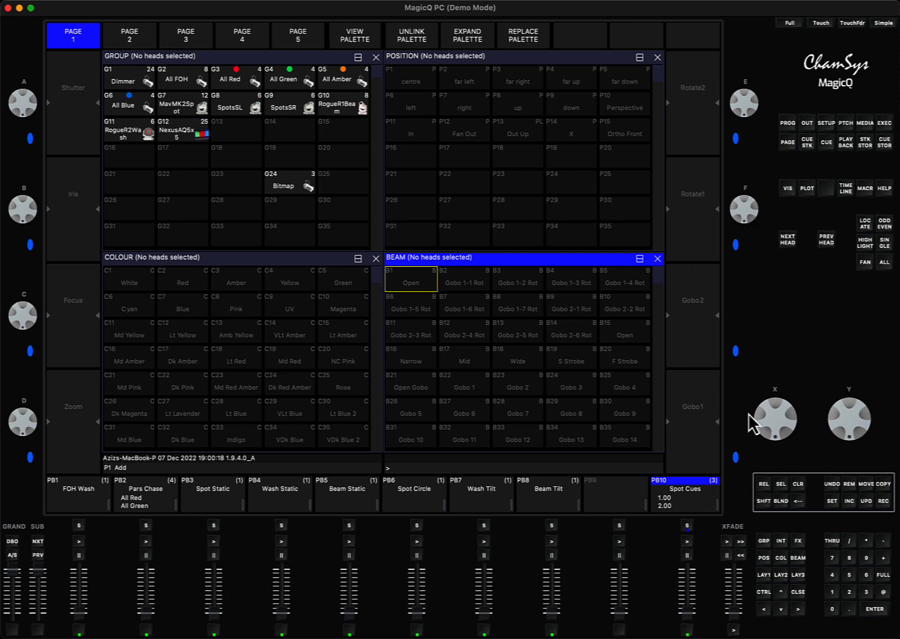
{"action": "mouse_move", "coordinate": [533, 171]}
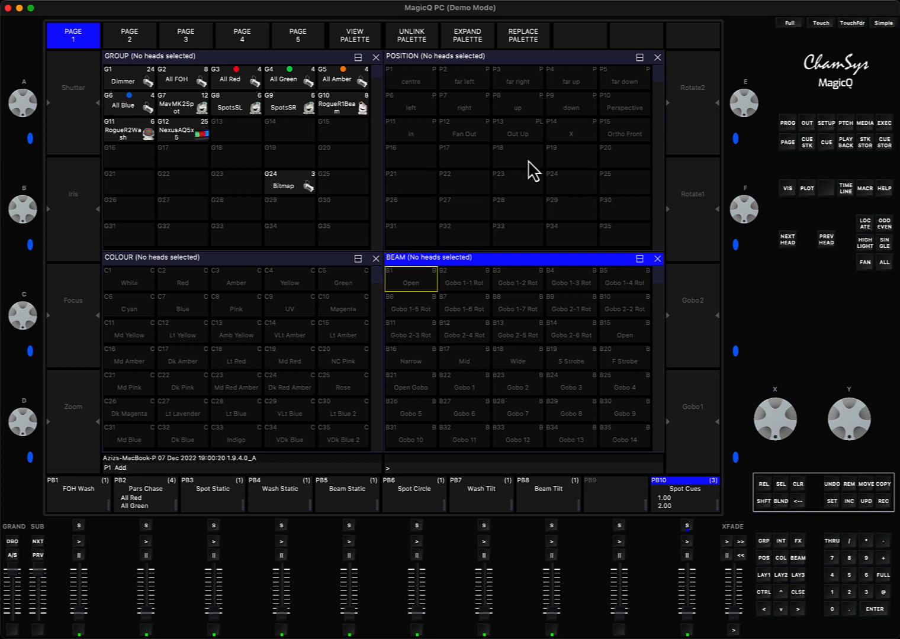
{"action": "mouse_move", "coordinate": [281, 81]}
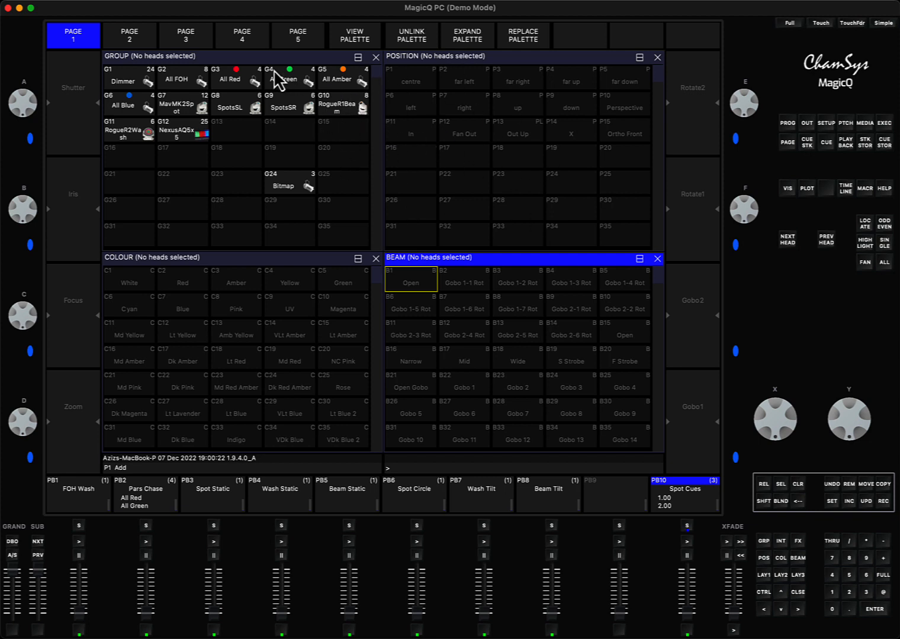
{"action": "mouse_move", "coordinate": [302, 83]}
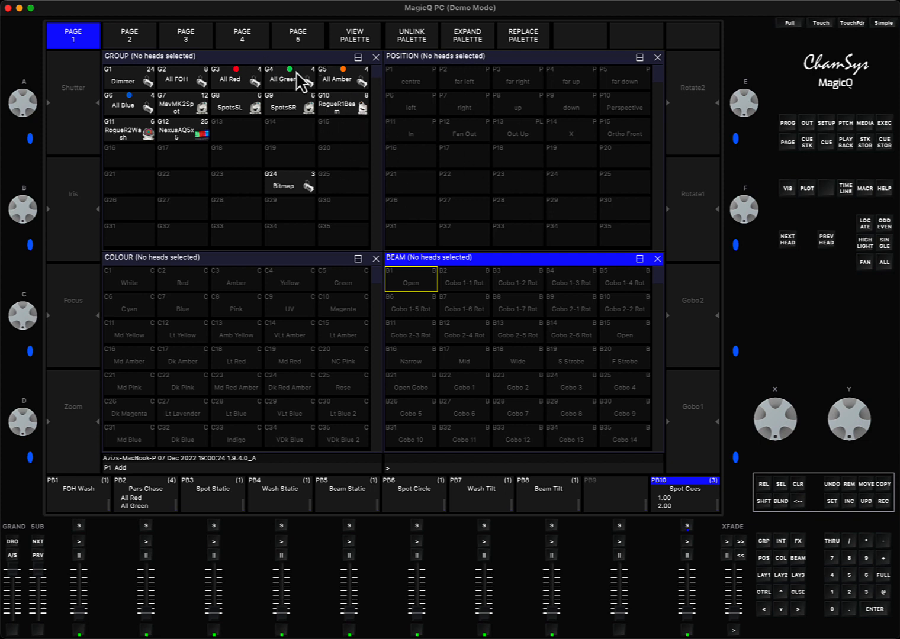
{"action": "mouse_move", "coordinate": [767, 521]}
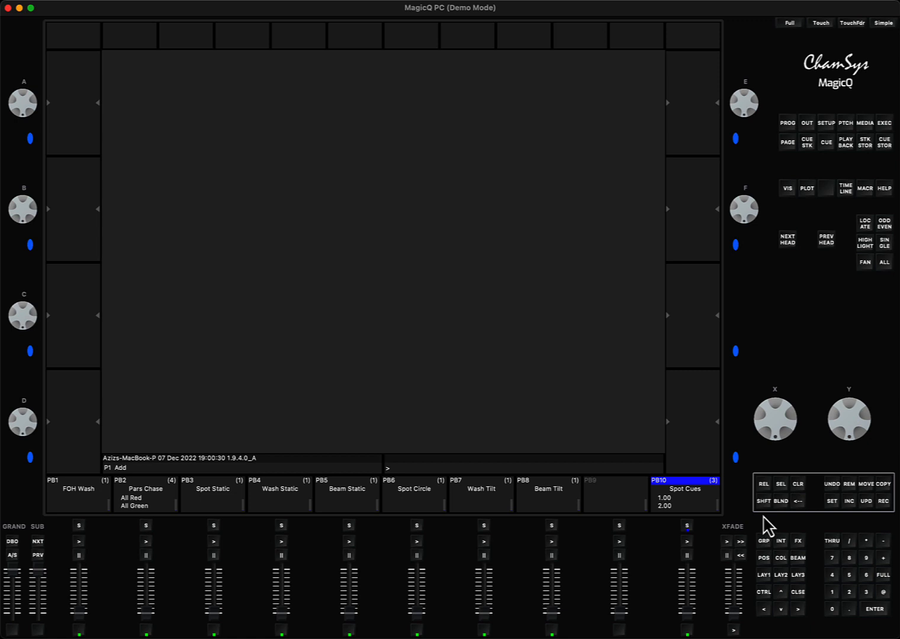
{"action": "mouse_move", "coordinate": [811, 598]}
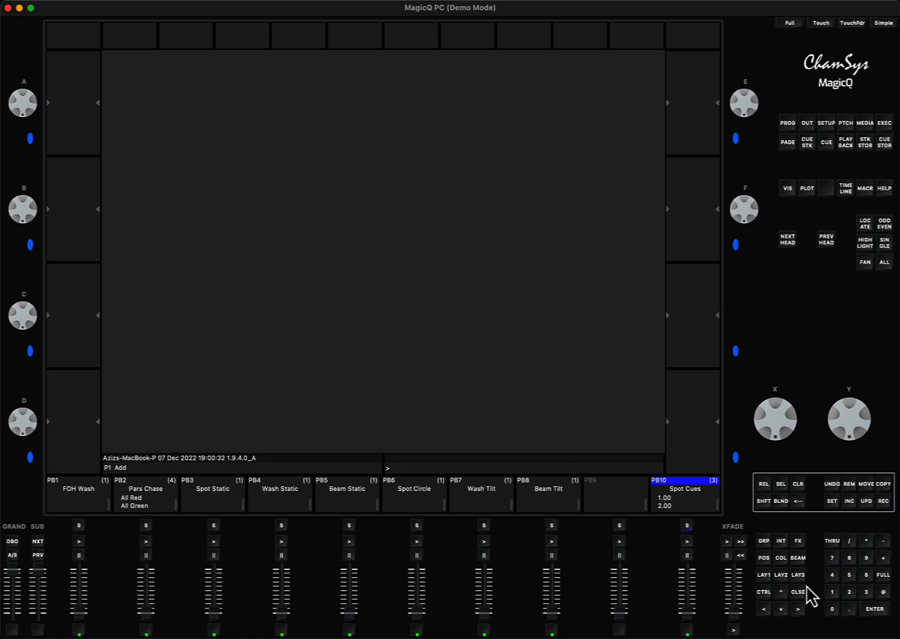
{"action": "mouse_move", "coordinate": [784, 566]}
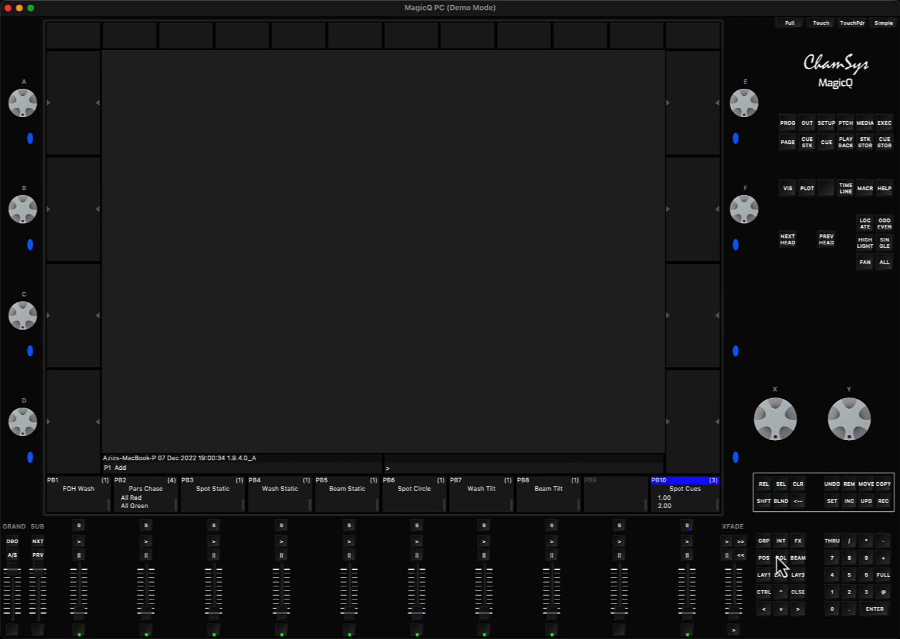
Select the MavMK2Spot group, view its position attributes, then clear and restore the four-window layout
{"action": "left_click", "coordinate": [762, 541]}
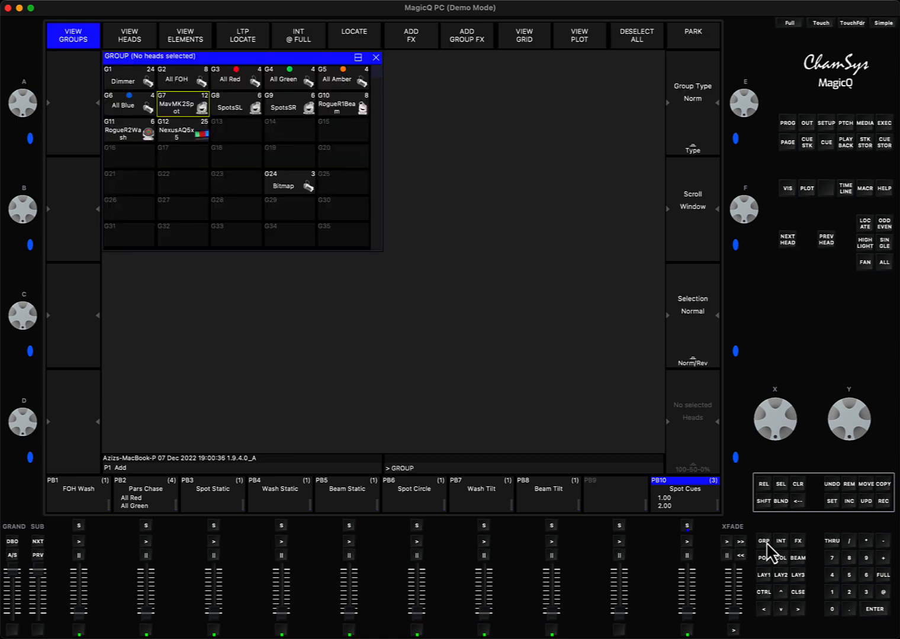
{"action": "mouse_move", "coordinate": [794, 567]}
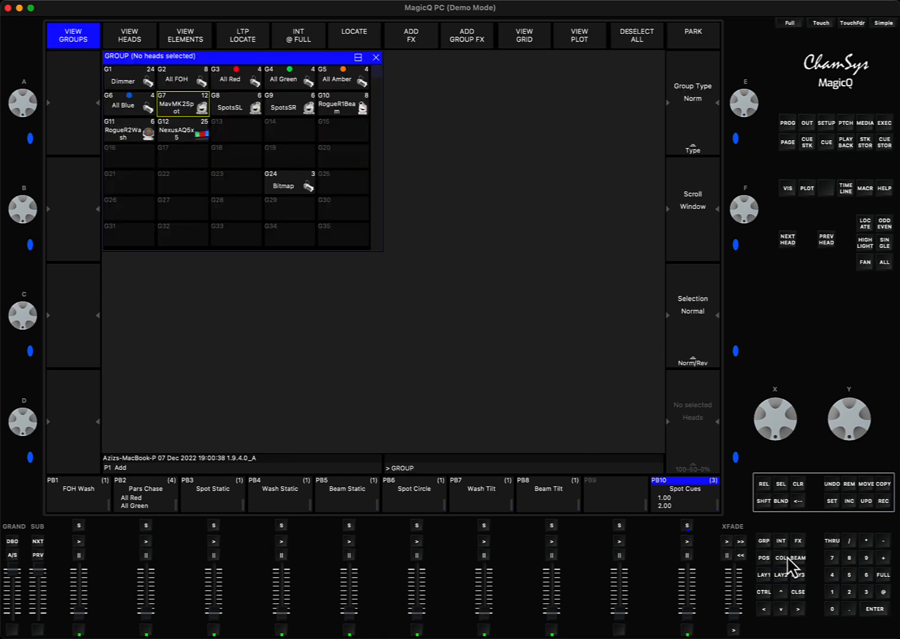
{"action": "left_click", "coordinate": [182, 104]}
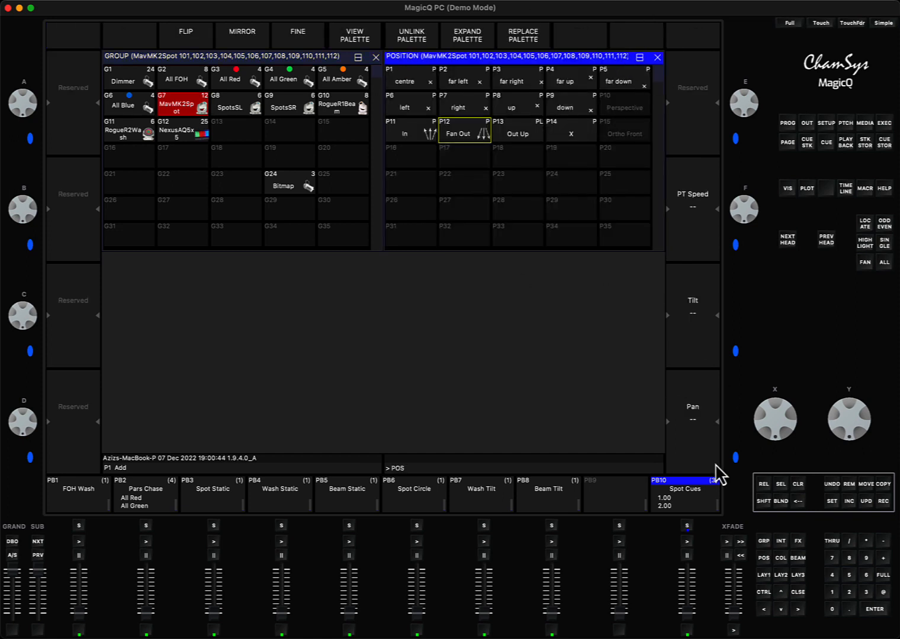
{"action": "left_click", "coordinate": [798, 485]}
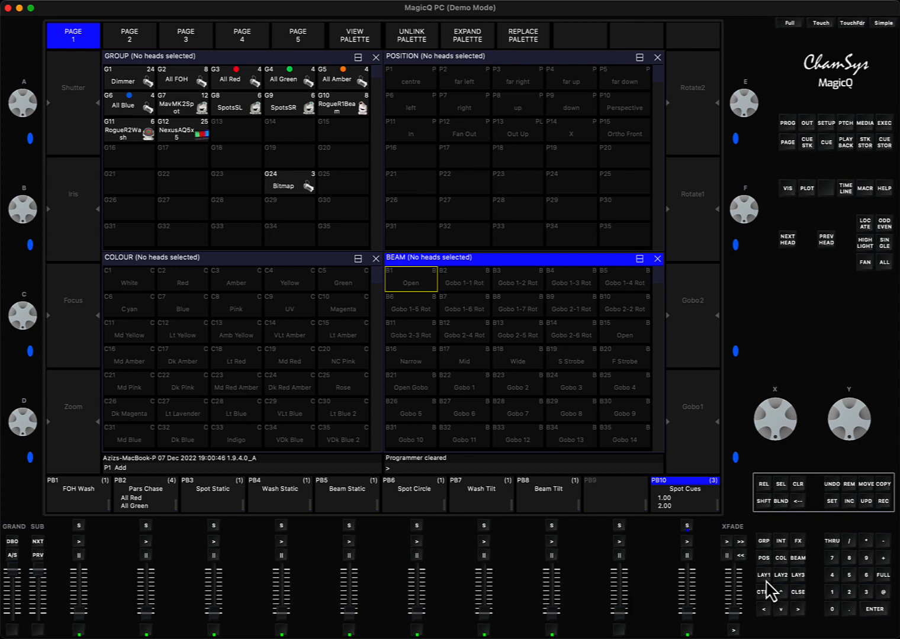
{"action": "mouse_move", "coordinate": [822, 144]}
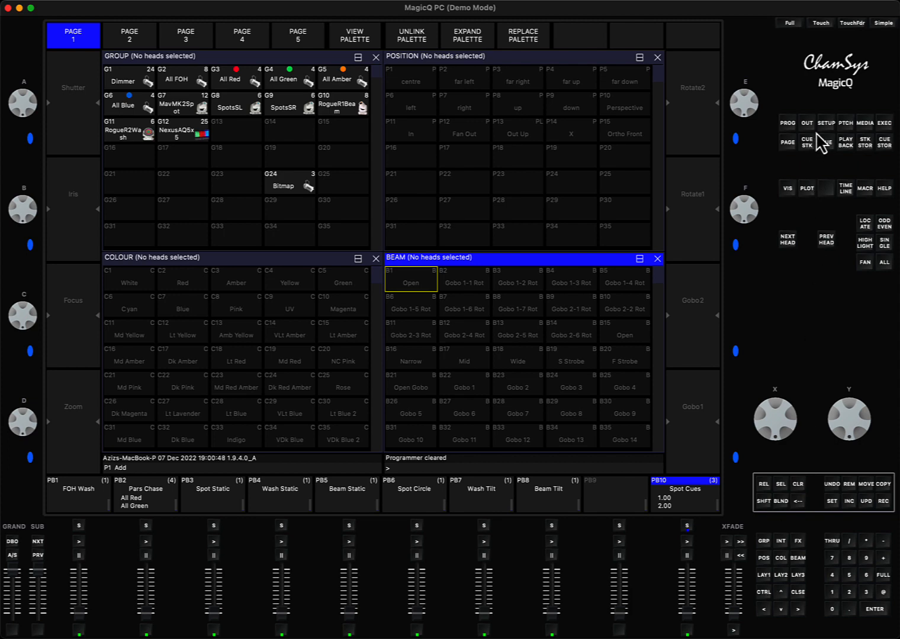
{"action": "mouse_move", "coordinate": [479, 192]}
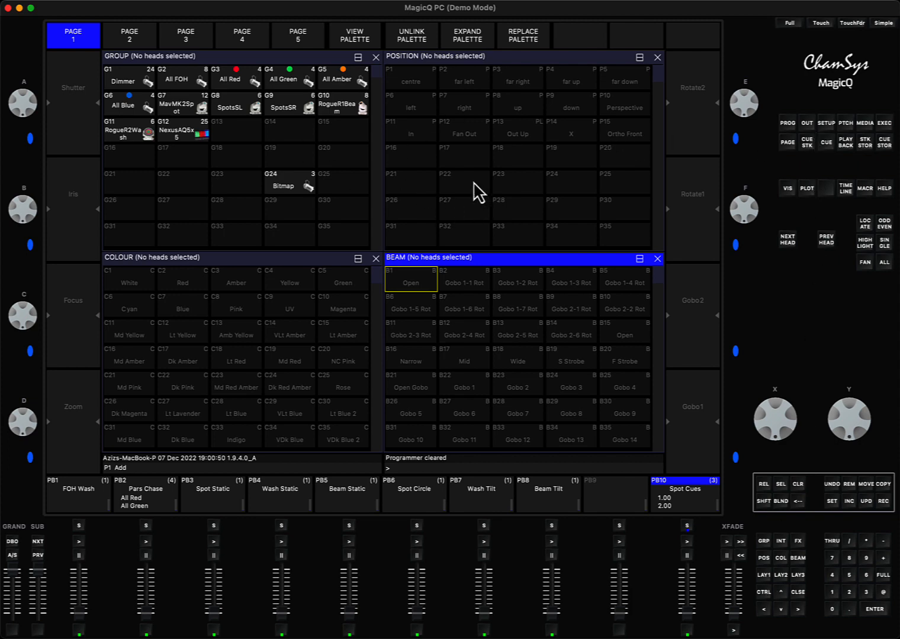
{"action": "mouse_move", "coordinate": [728, 160]}
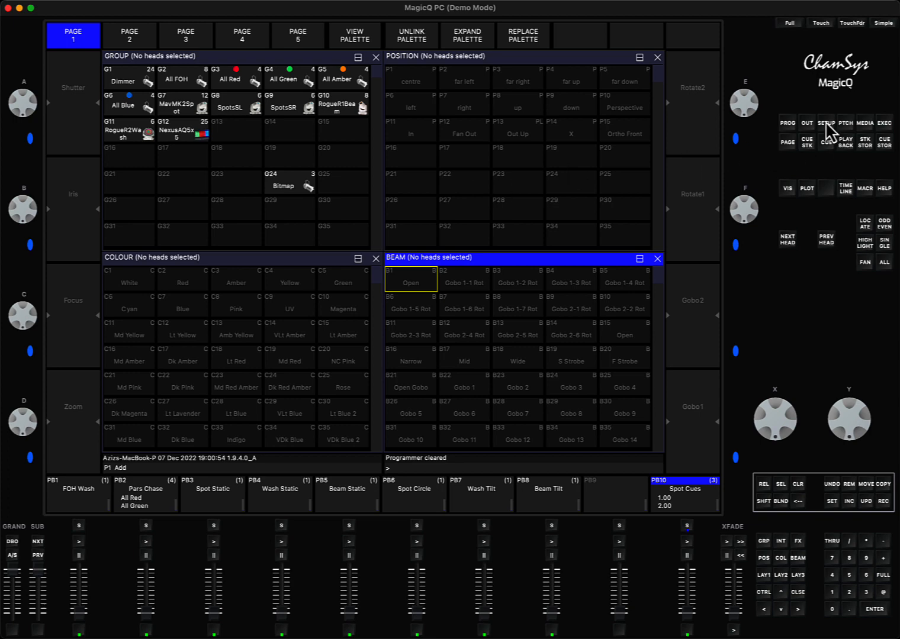
Enter Setup's Keypad Encoders page and choose the Encoder mode setting
{"action": "left_click", "coordinate": [825, 123]}
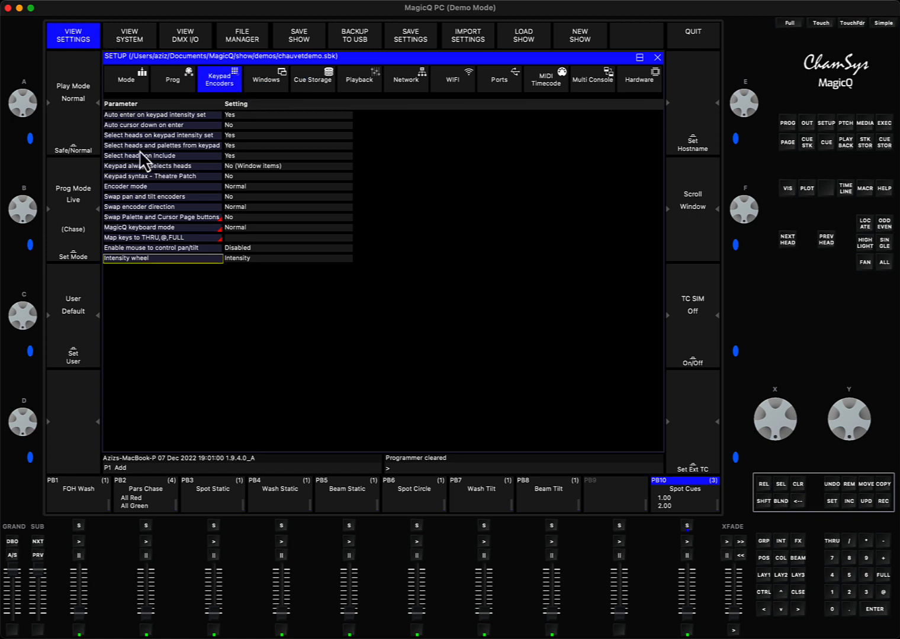
{"action": "left_click", "coordinate": [148, 186]}
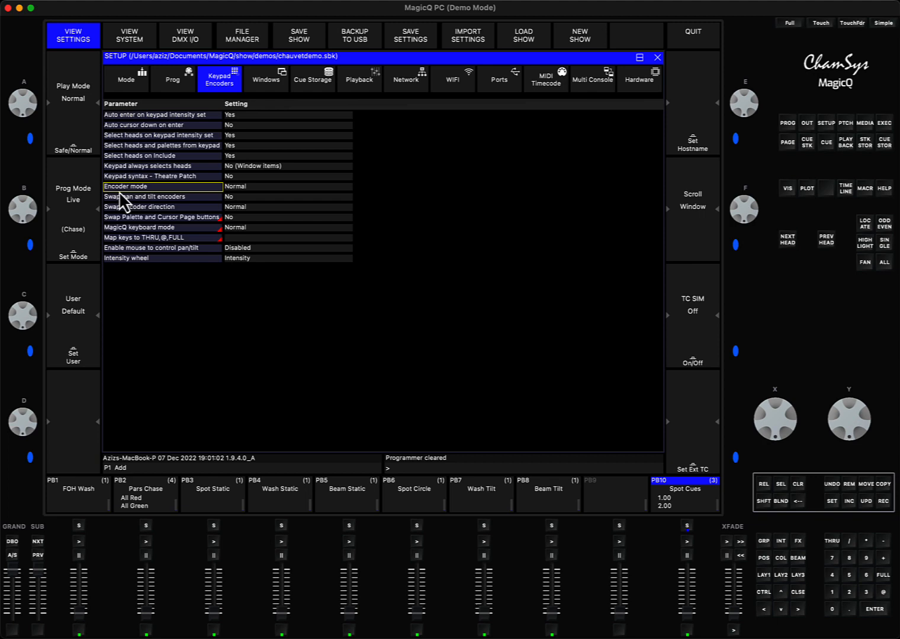
{"action": "mouse_move", "coordinate": [255, 199]}
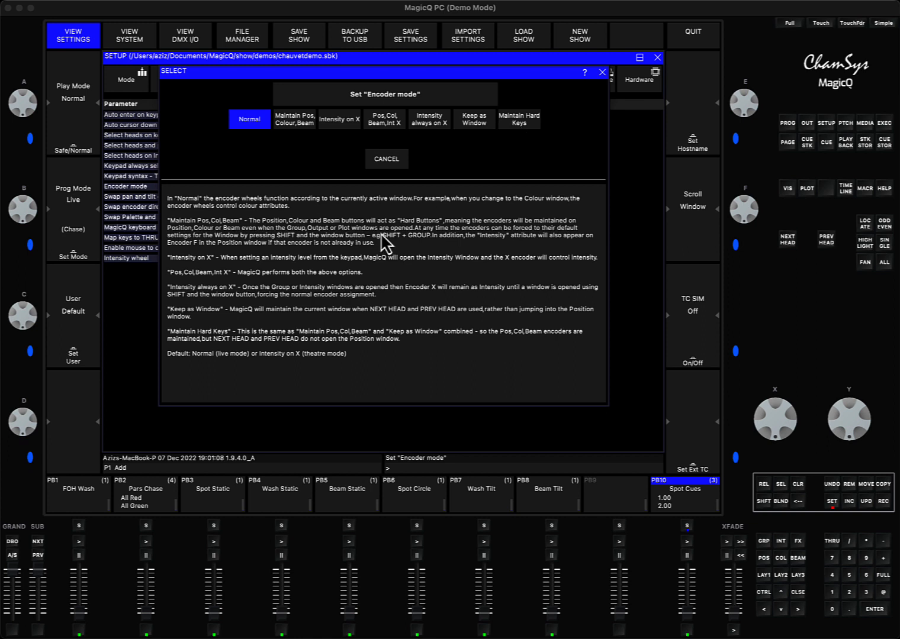
{"action": "mouse_move", "coordinate": [227, 361]}
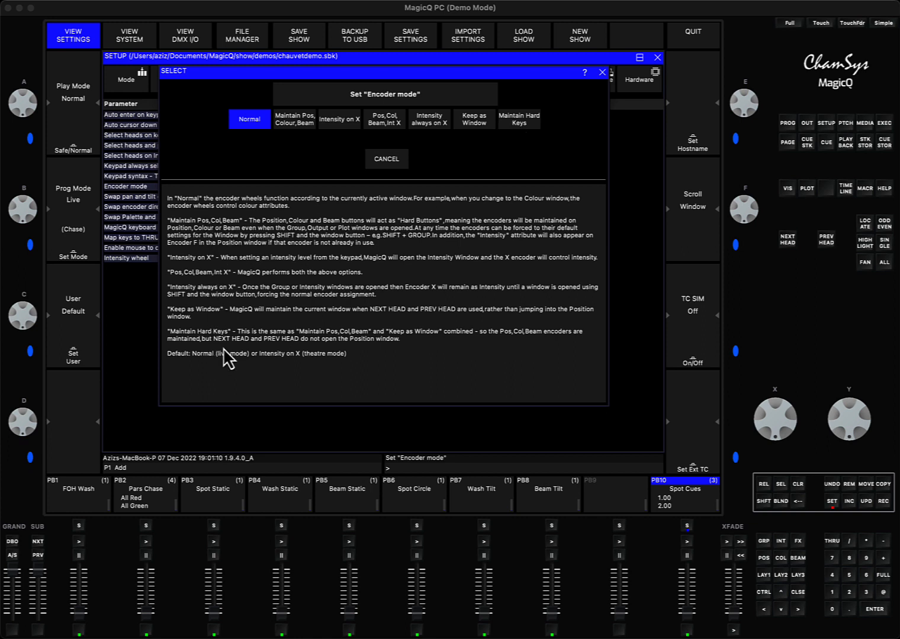
{"action": "mouse_move", "coordinate": [284, 310]}
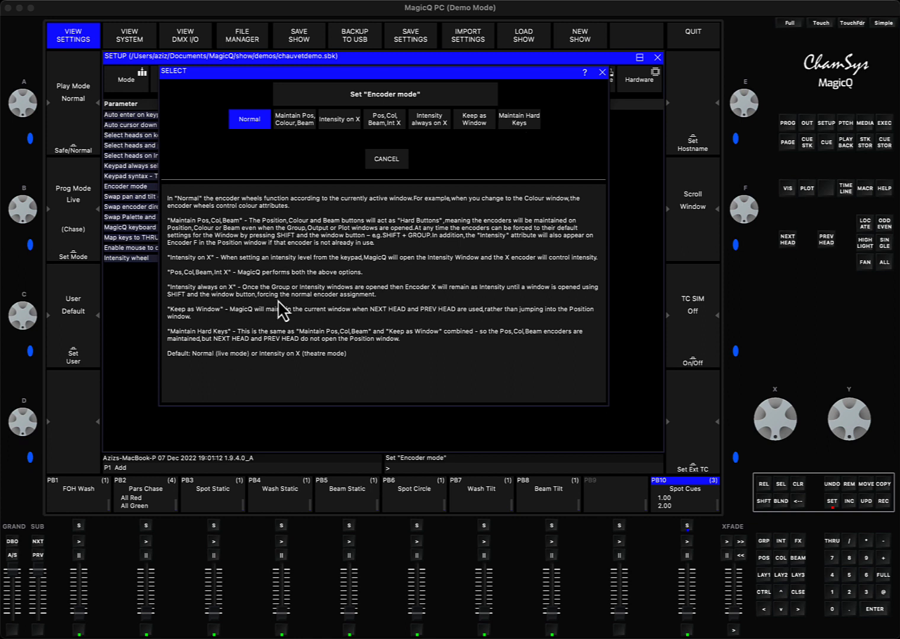
{"action": "mouse_move", "coordinate": [520, 120]}
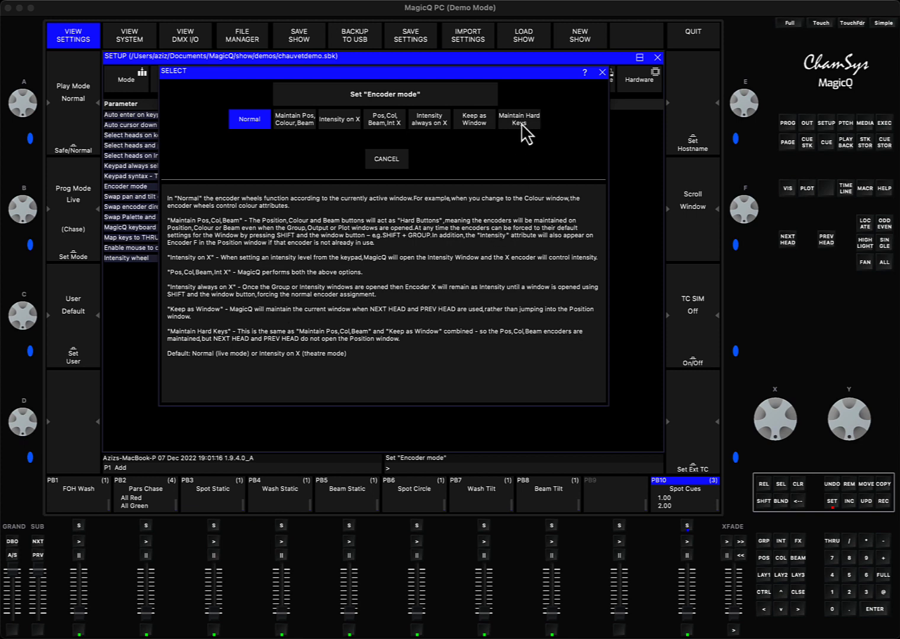
Choose Maintain Hard Keys as the encoder mode
{"action": "left_click", "coordinate": [518, 119]}
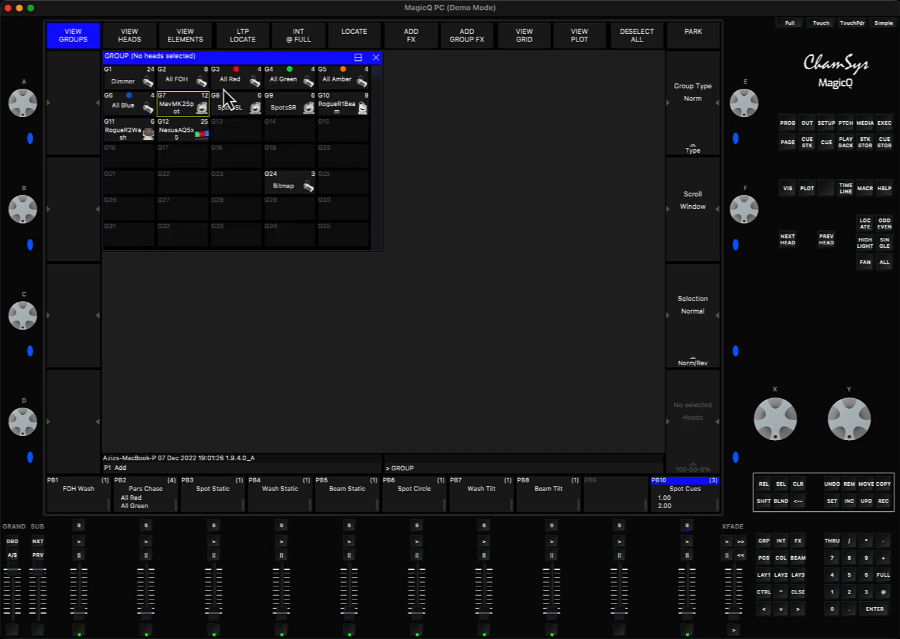
Select the G7 MavMK2Spot group with its twelve heads
{"action": "left_click", "coordinate": [183, 107]}
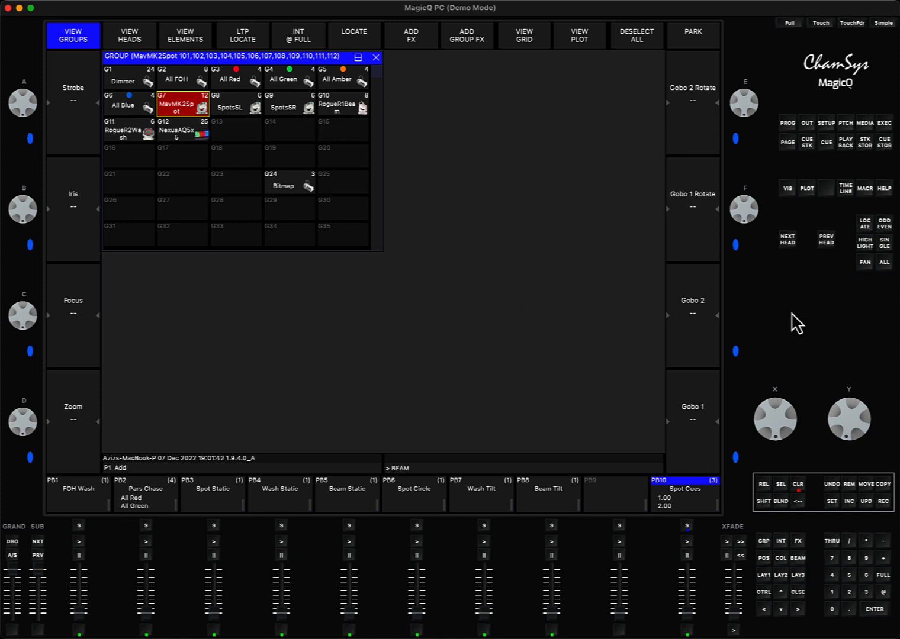
{"action": "mouse_move", "coordinate": [742, 330]}
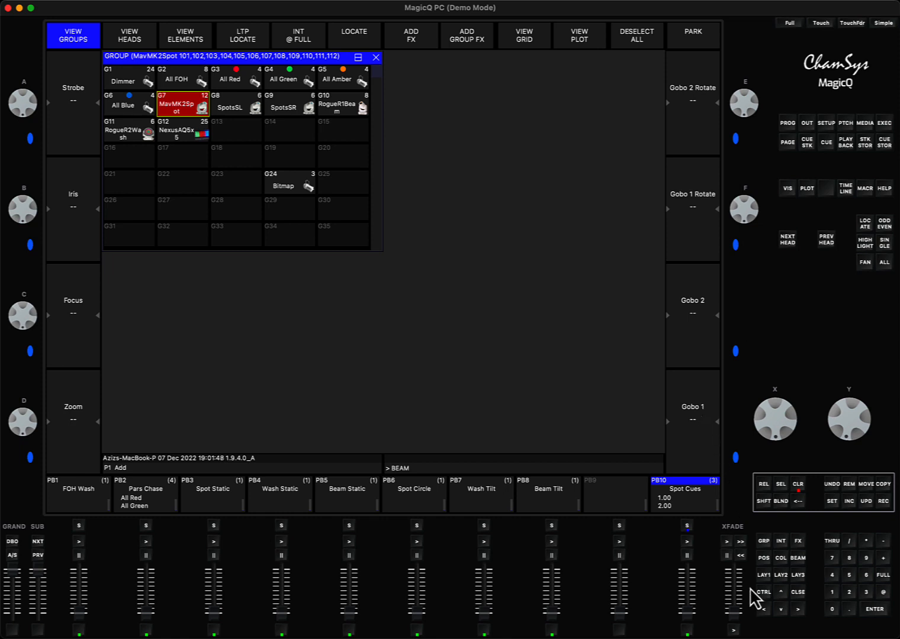
{"action": "mouse_move", "coordinate": [562, 143]}
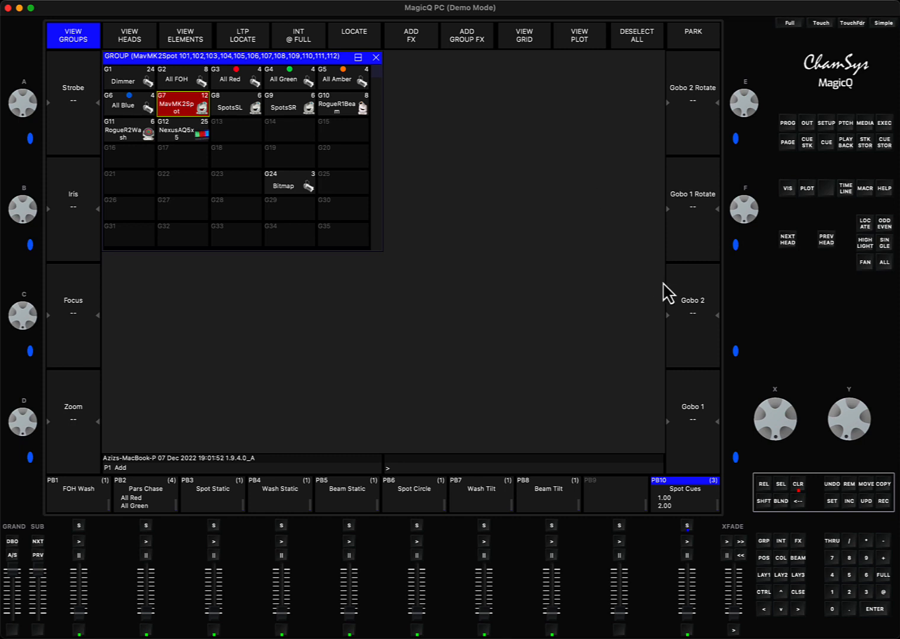
{"action": "mouse_move", "coordinate": [767, 512]}
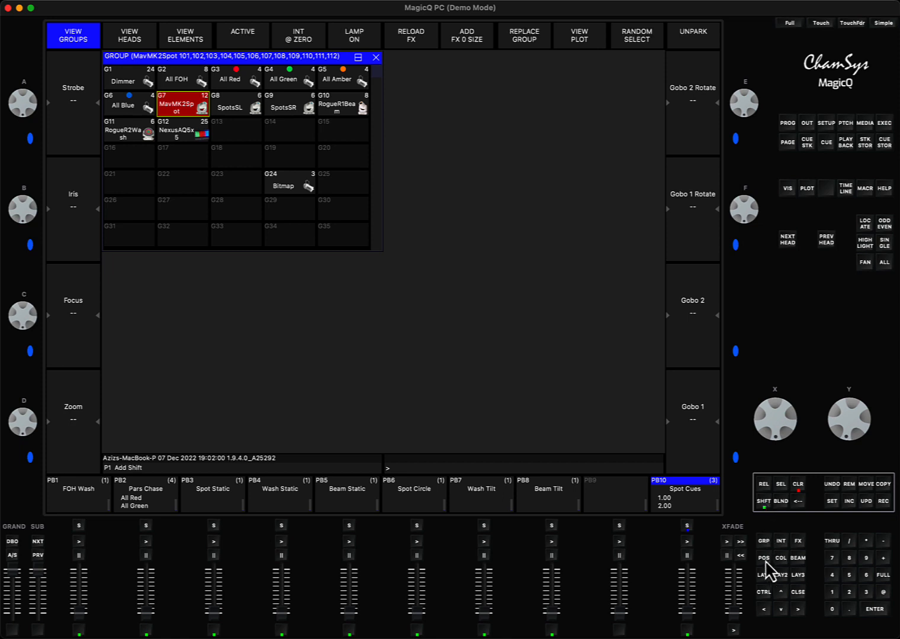
Show the Position window with pan and tilt for the MavMK2Spot heads
{"action": "left_click", "coordinate": [762, 558]}
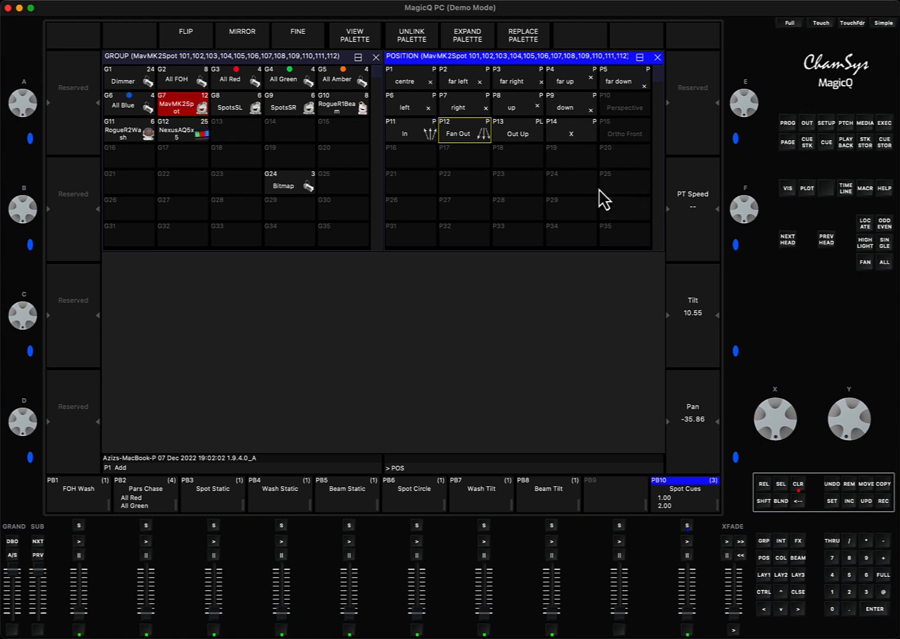
{"action": "mouse_move", "coordinate": [616, 104]}
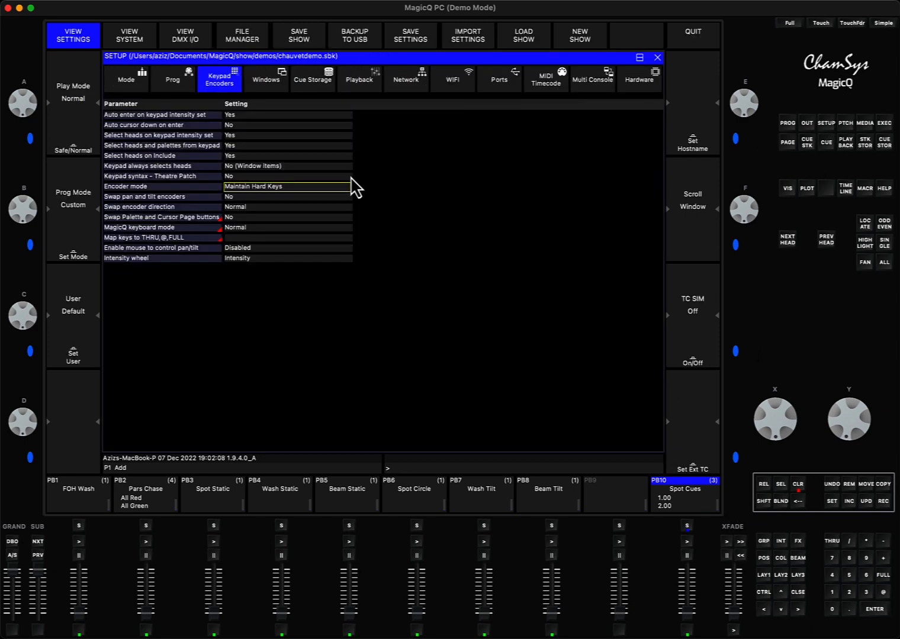
Leave Setup, select G7 MavMK2Spot and close the Position, Colour and Beam windows
{"action": "left_click", "coordinate": [288, 186]}
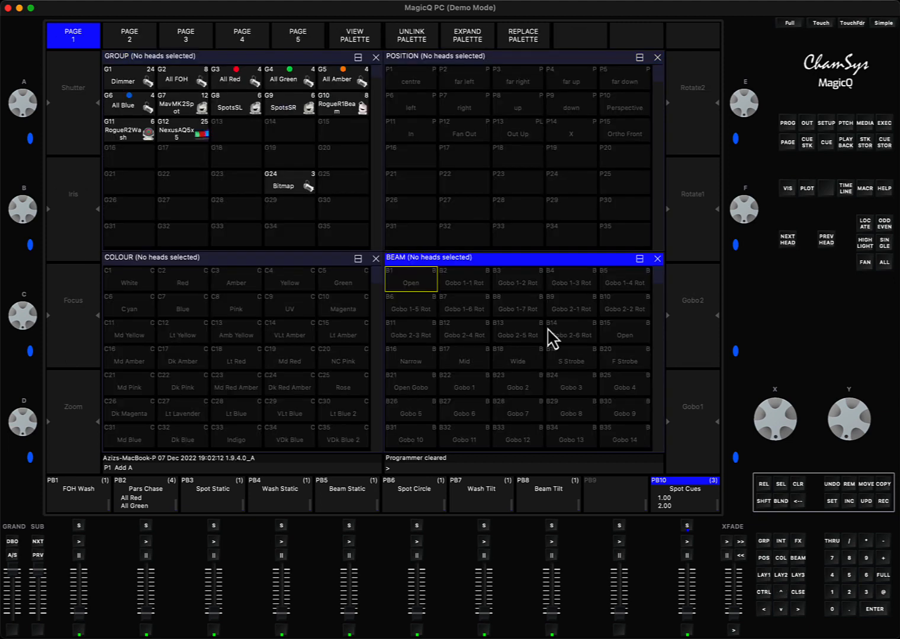
{"action": "mouse_move", "coordinate": [388, 80]}
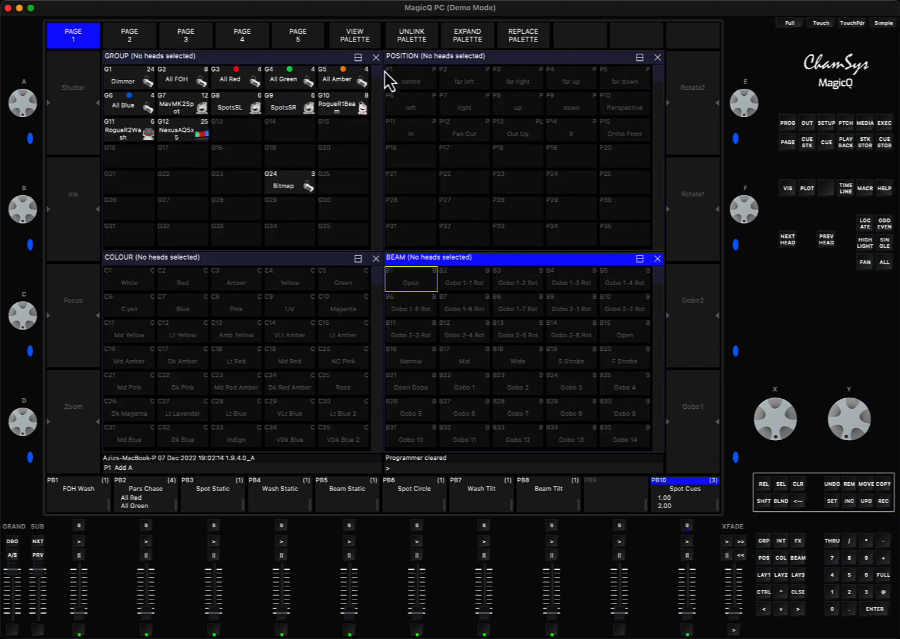
{"action": "left_click", "coordinate": [182, 102]}
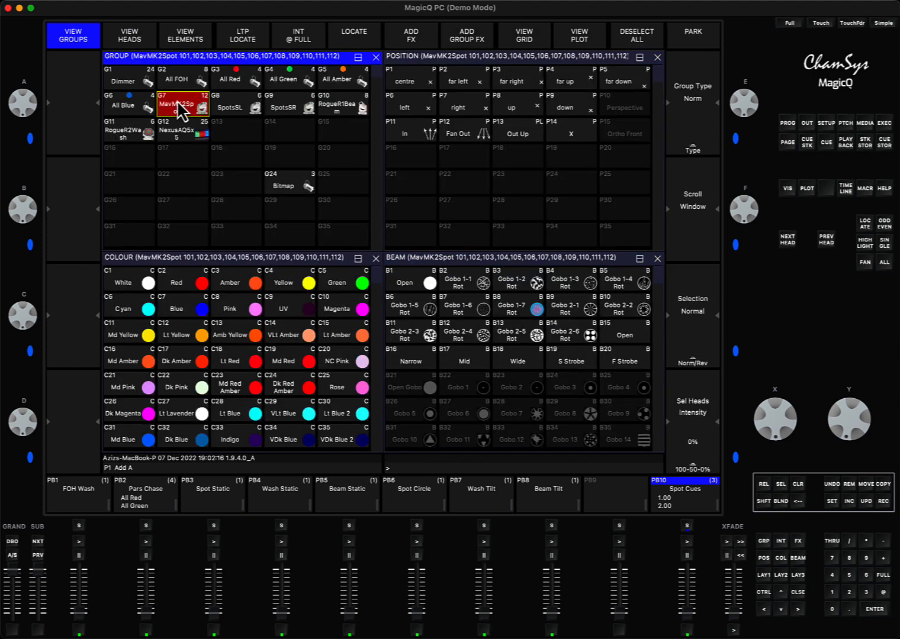
{"action": "left_click", "coordinate": [656, 57]}
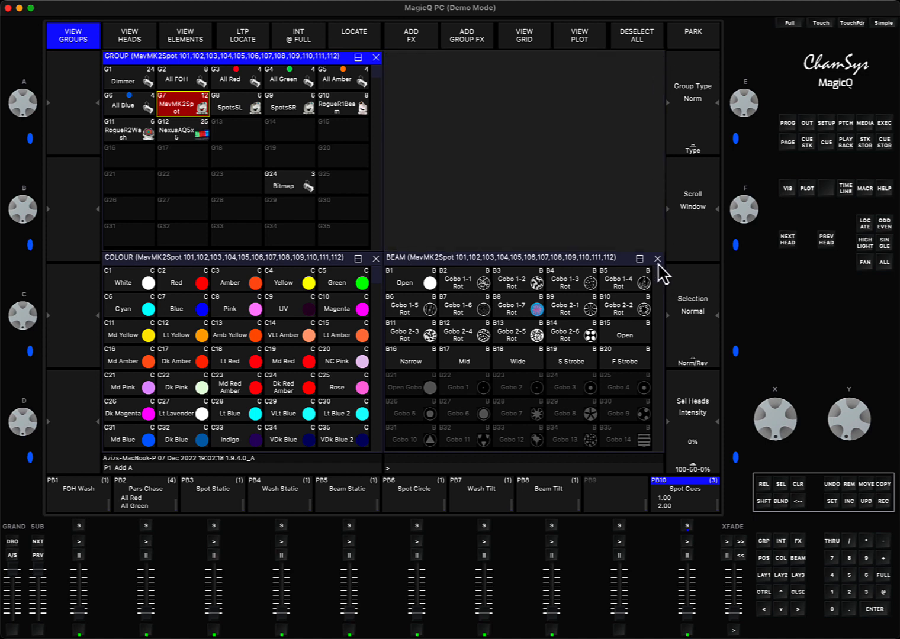
{"action": "left_click", "coordinate": [657, 258]}
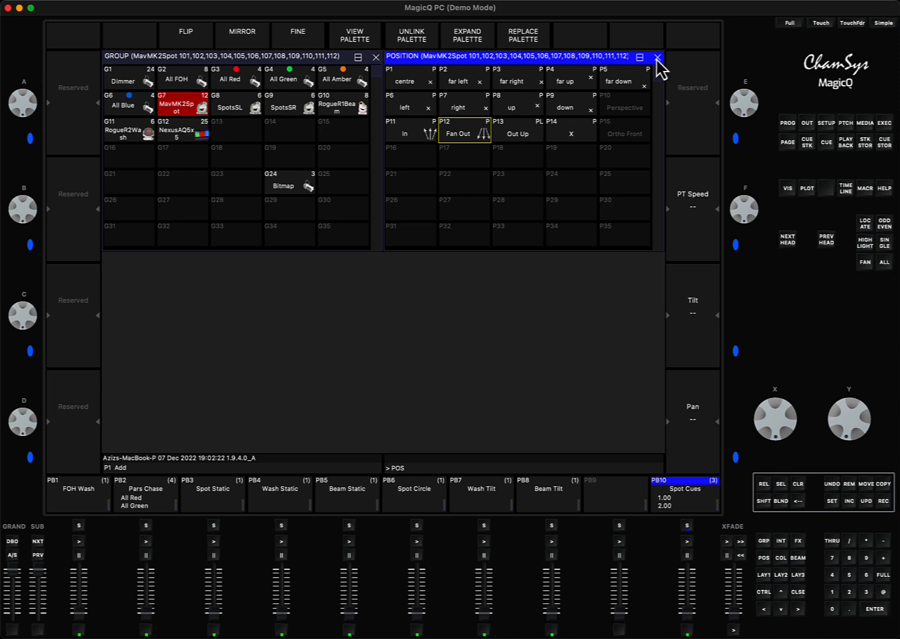
{"action": "left_click", "coordinate": [656, 57]}
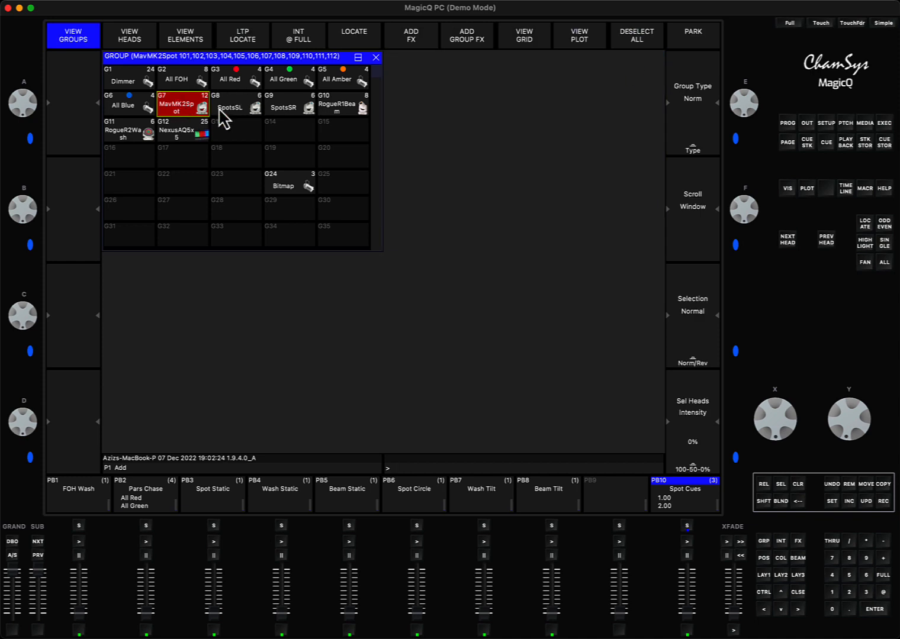
{"action": "mouse_move", "coordinate": [188, 95]}
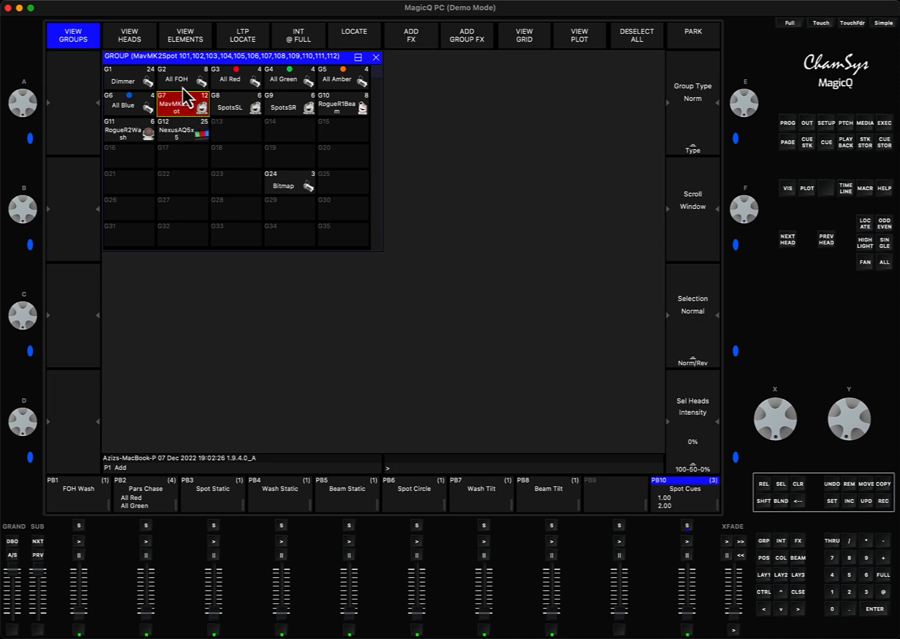
{"action": "mouse_move", "coordinate": [751, 159]}
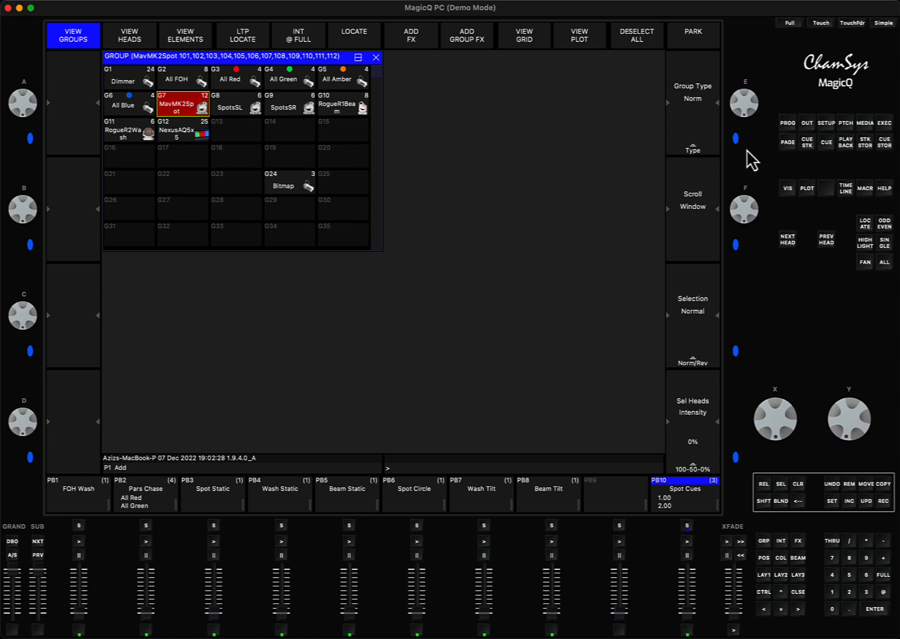
Locate the MavMK2Spot heads at full with pan and tilt zero
{"action": "left_click", "coordinate": [786, 123]}
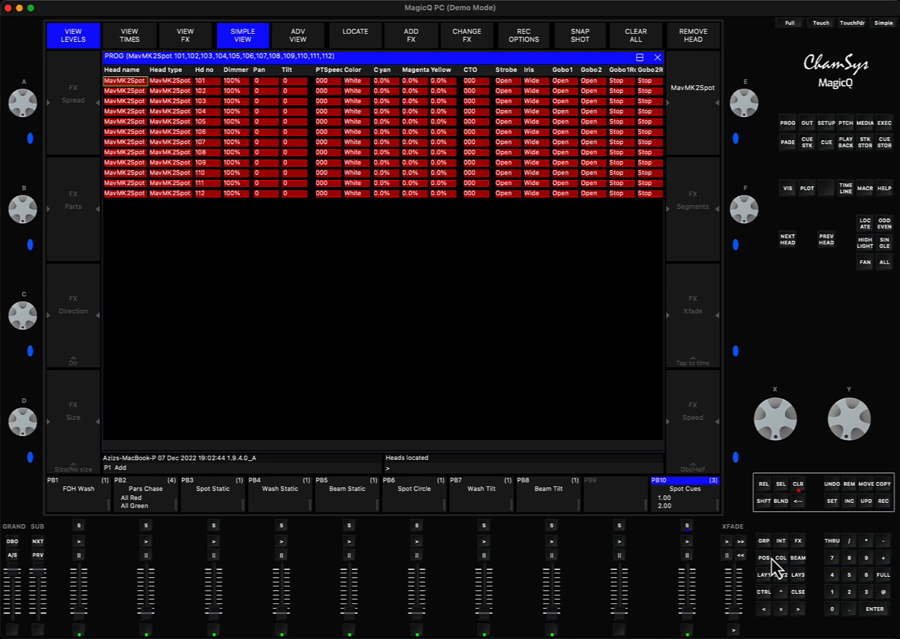
{"action": "mouse_move", "coordinate": [767, 569]}
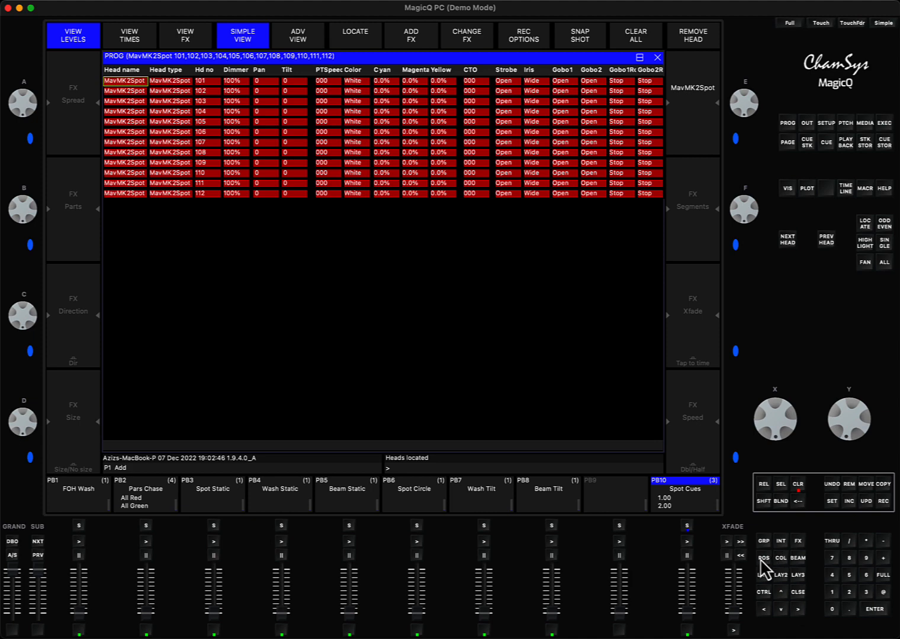
{"action": "mouse_move", "coordinate": [767, 569]}
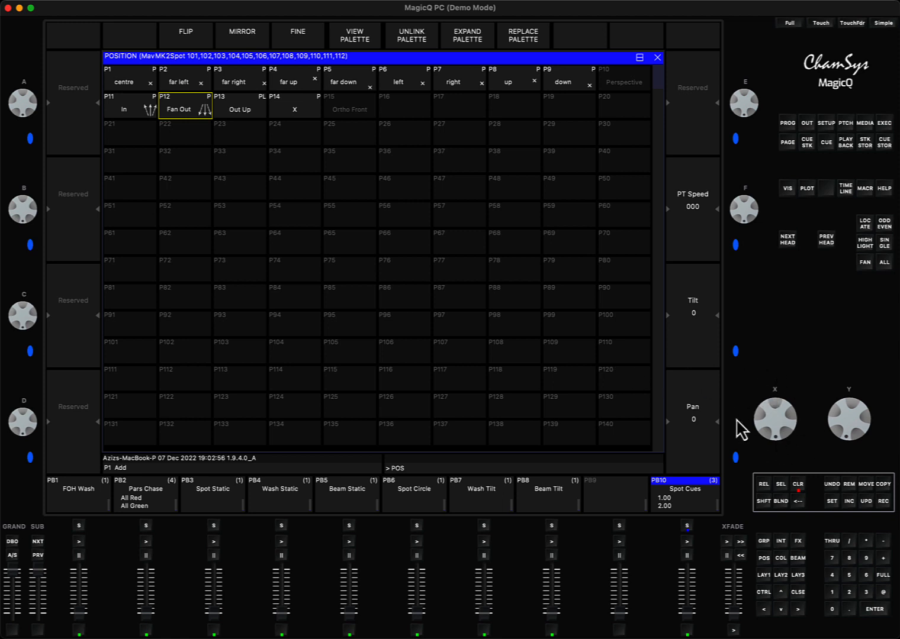
{"action": "mouse_move", "coordinate": [618, 353]}
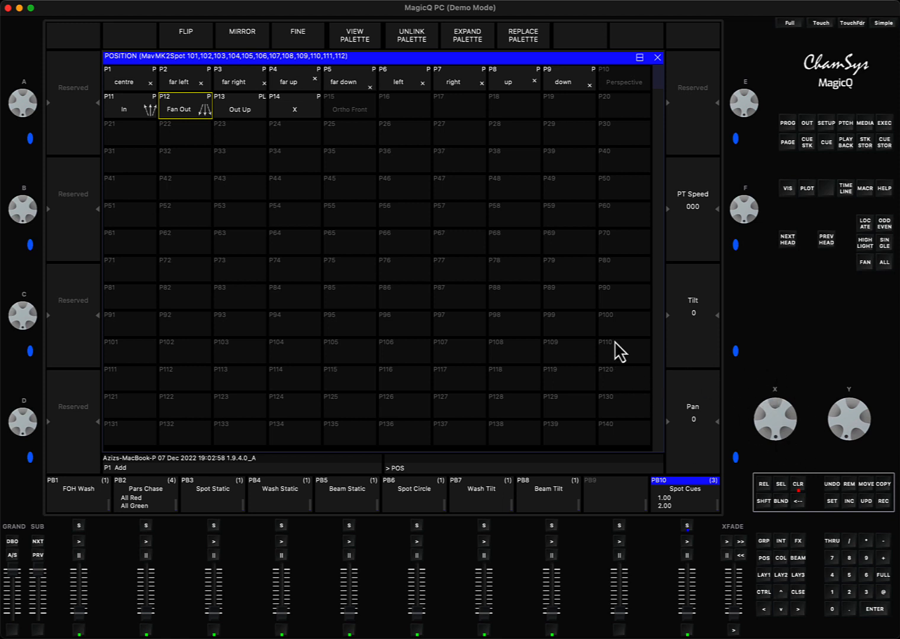
{"action": "mouse_move", "coordinate": [486, 153]}
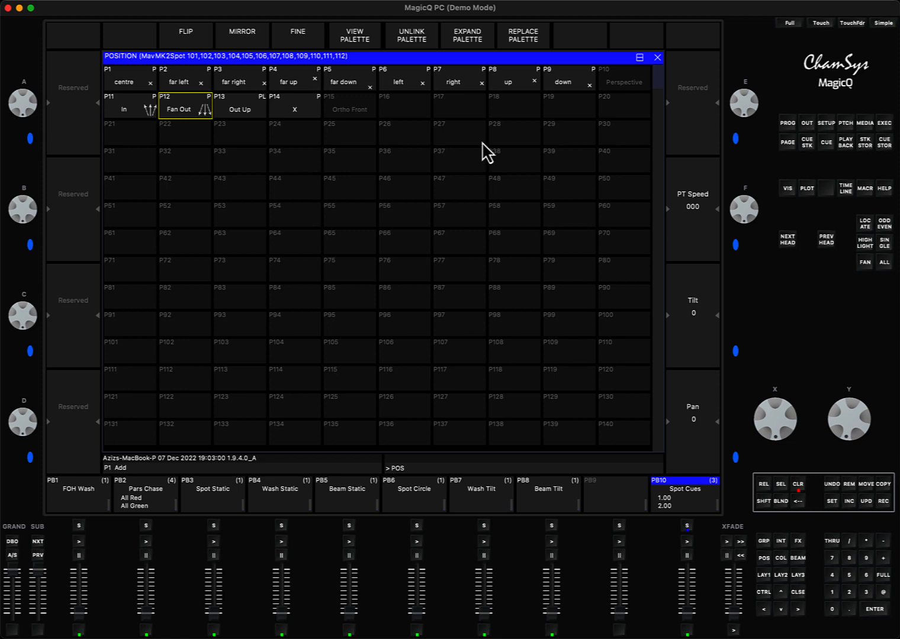
{"action": "mouse_move", "coordinate": [444, 100]}
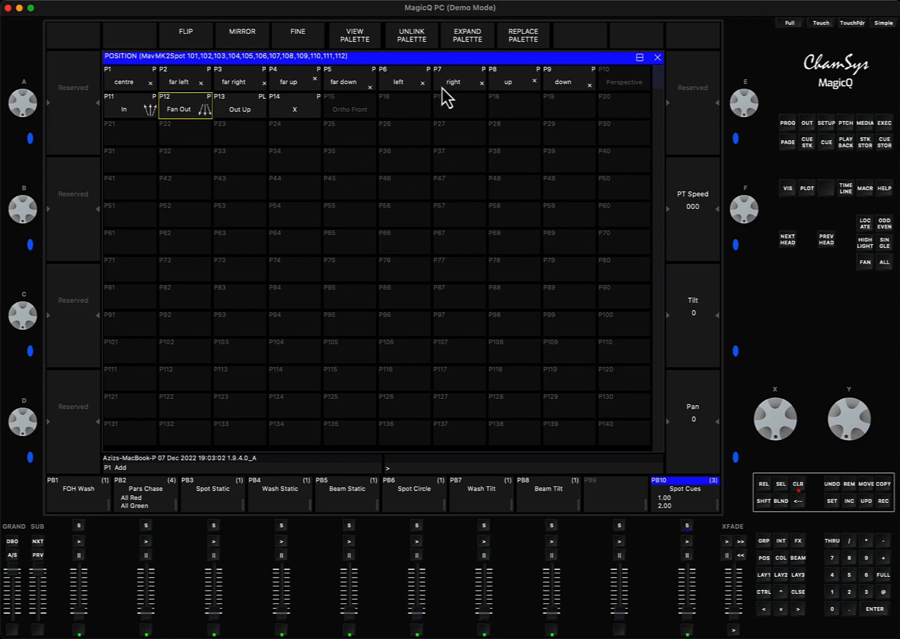
{"action": "mouse_move", "coordinate": [796, 437]}
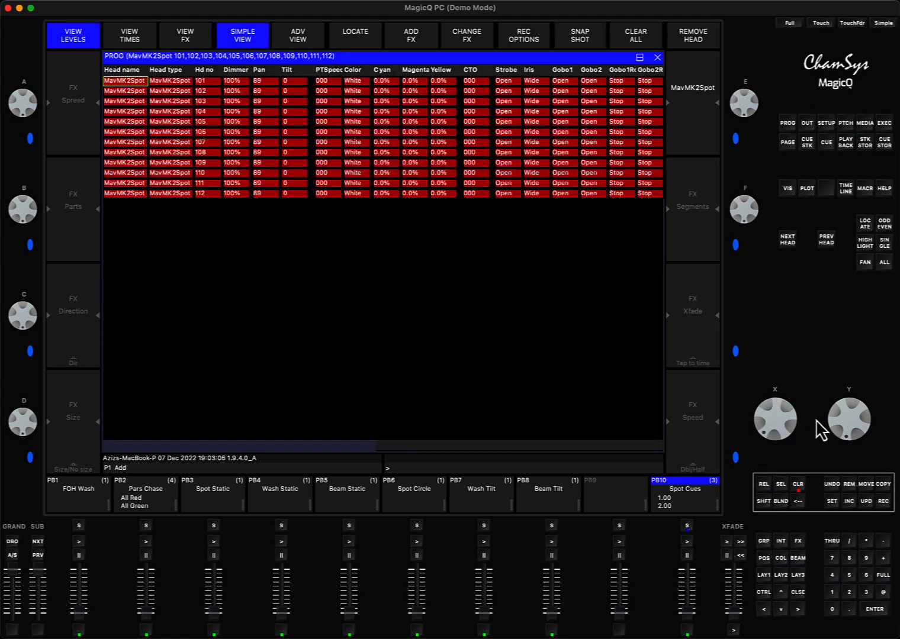
{"action": "mouse_move", "coordinate": [796, 385]}
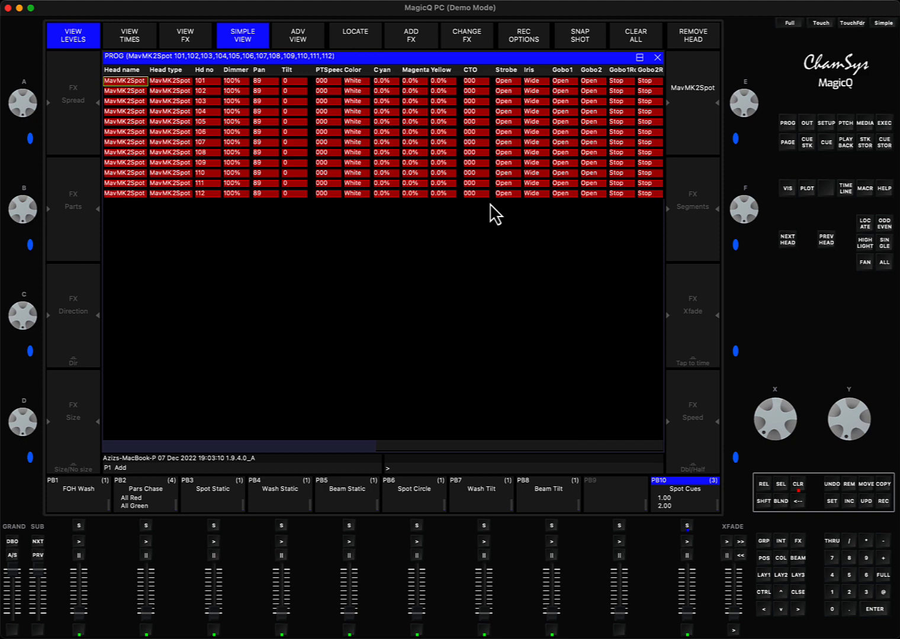
{"action": "mouse_move", "coordinate": [789, 577]}
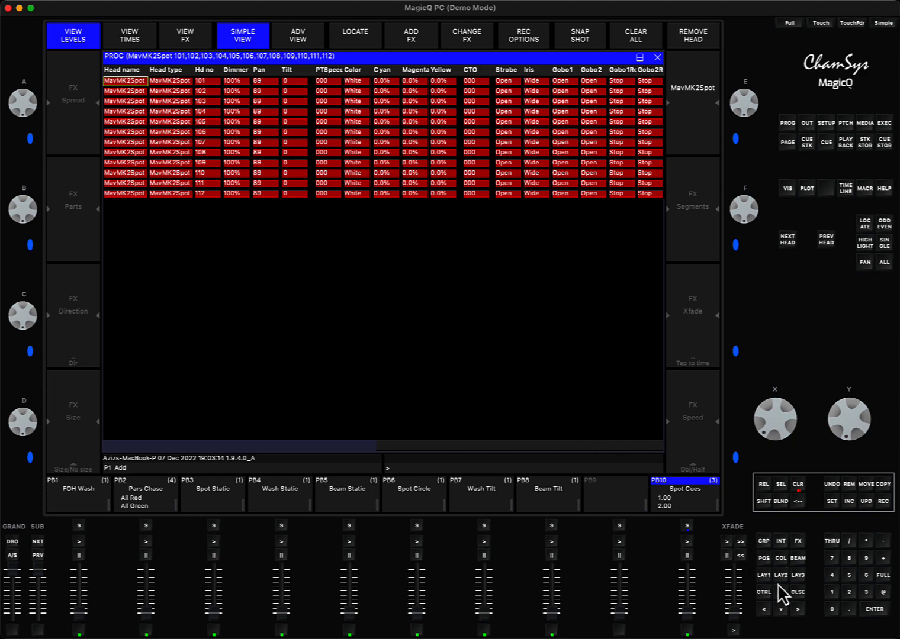
{"action": "left_click", "coordinate": [762, 559]}
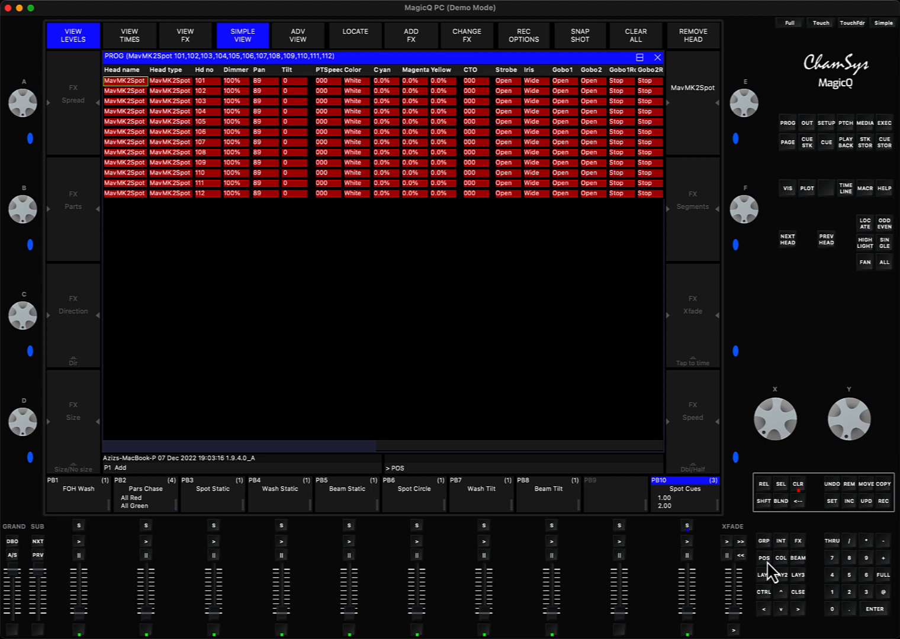
Hold POS to show the Position window and set tilt to 45, pan staying 89
{"action": "left_click", "coordinate": [763, 559]}
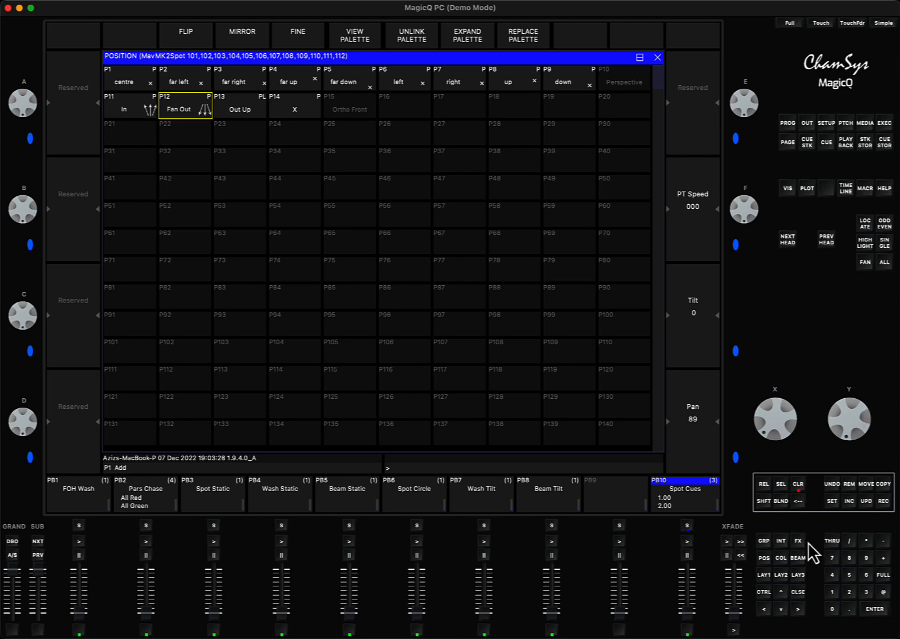
{"action": "left_click_drag", "start_coordinate": [849, 415], "coordinate": [864, 432]}
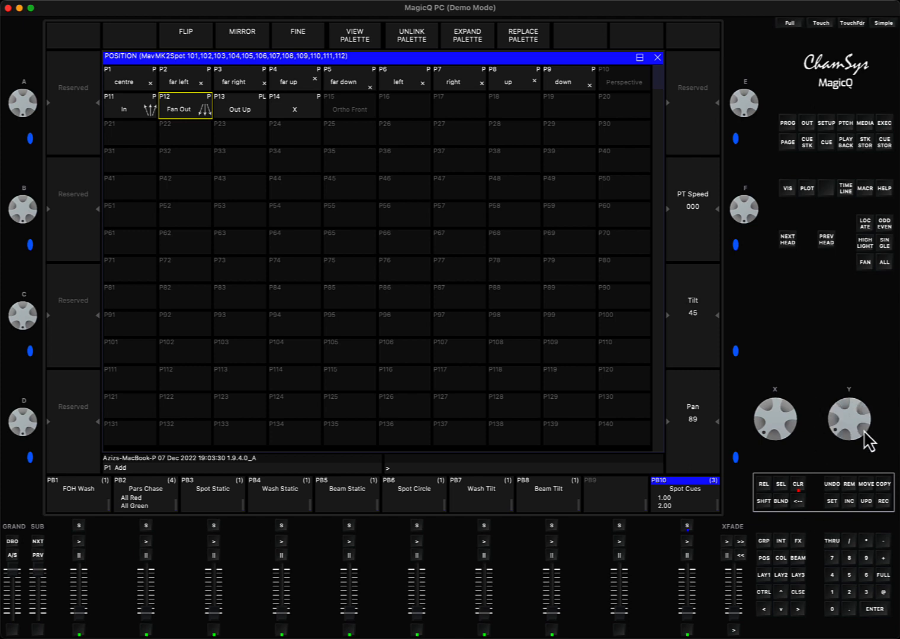